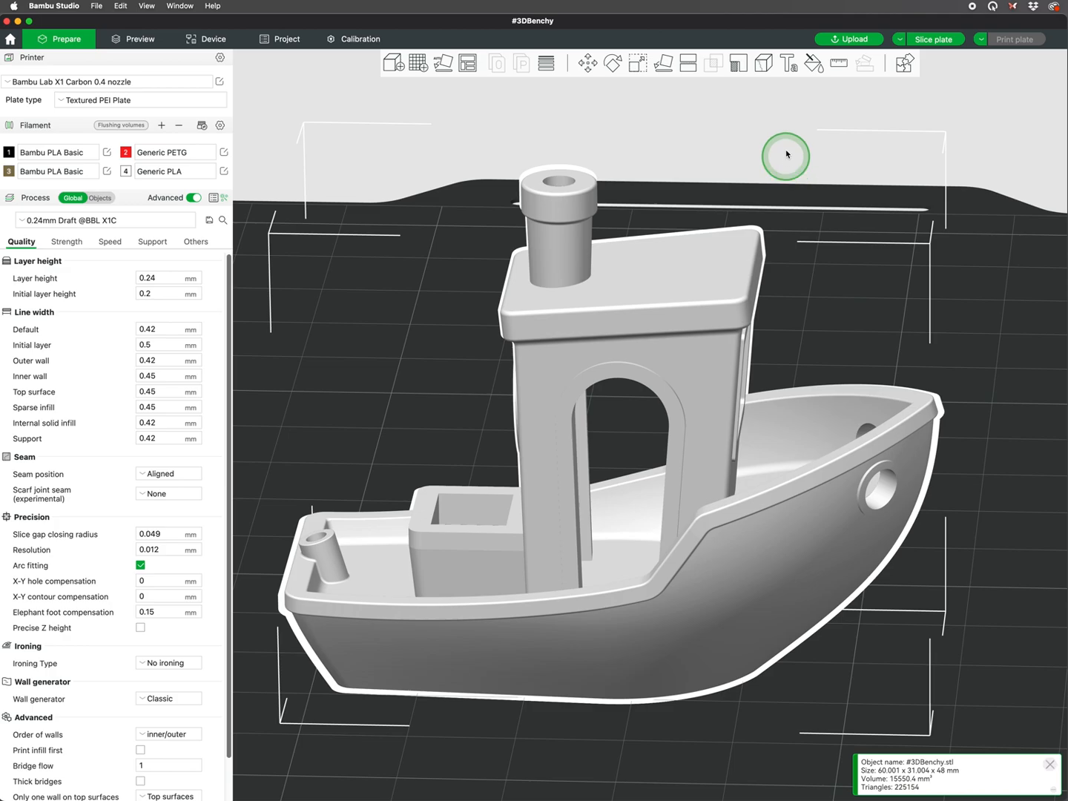
Enter Color Painting on the 3DBenchy and pick filament 2, red PETG
click(837, 63)
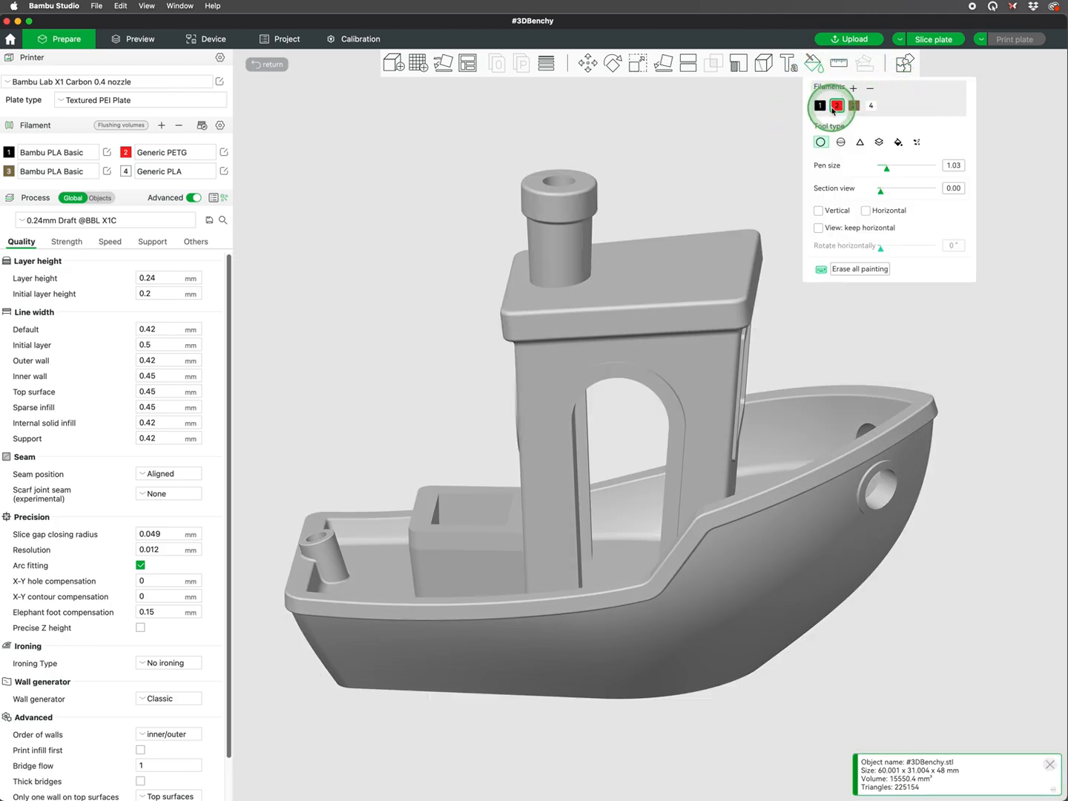
click(836, 105)
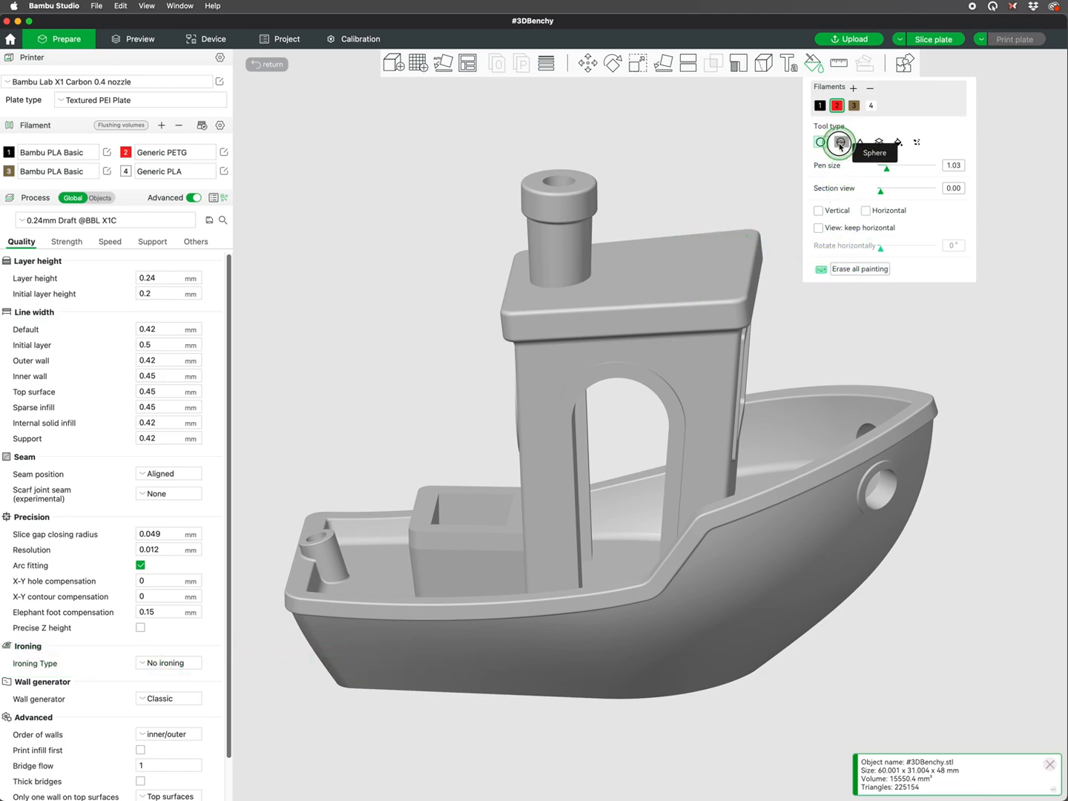
Paint the chimney red with the Sphere brush, erase all painting, then paint a cabin roof triangle red
click(839, 142)
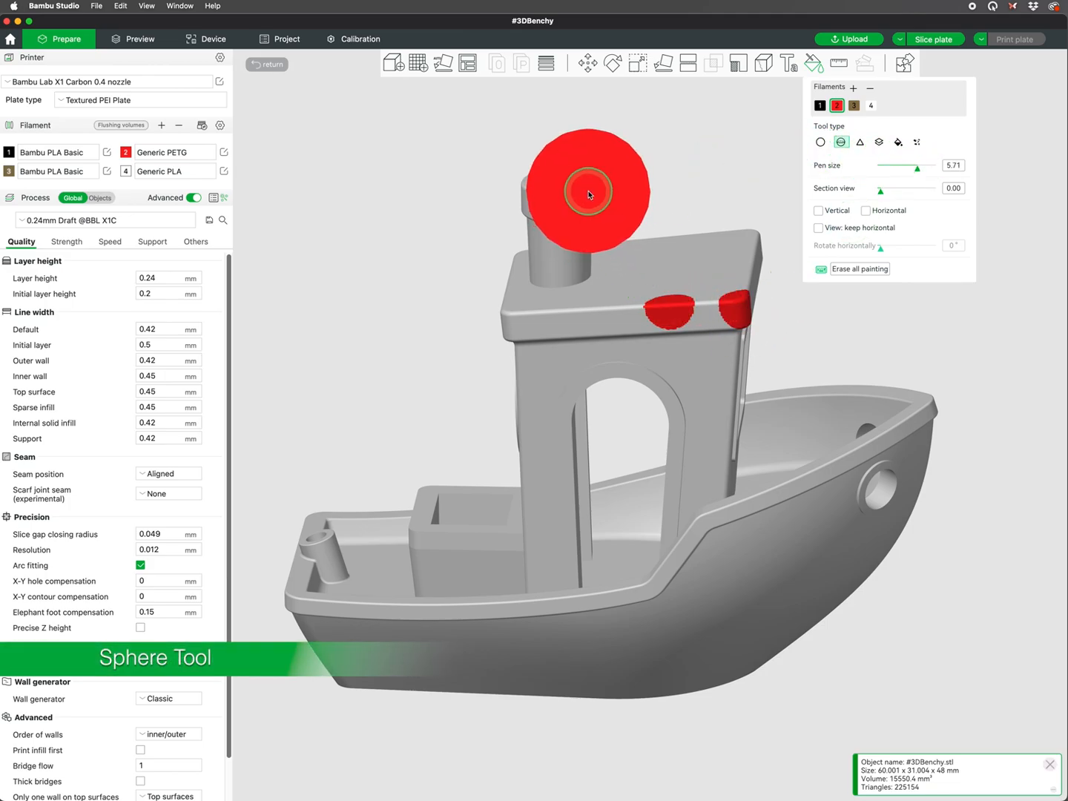
click(857, 268)
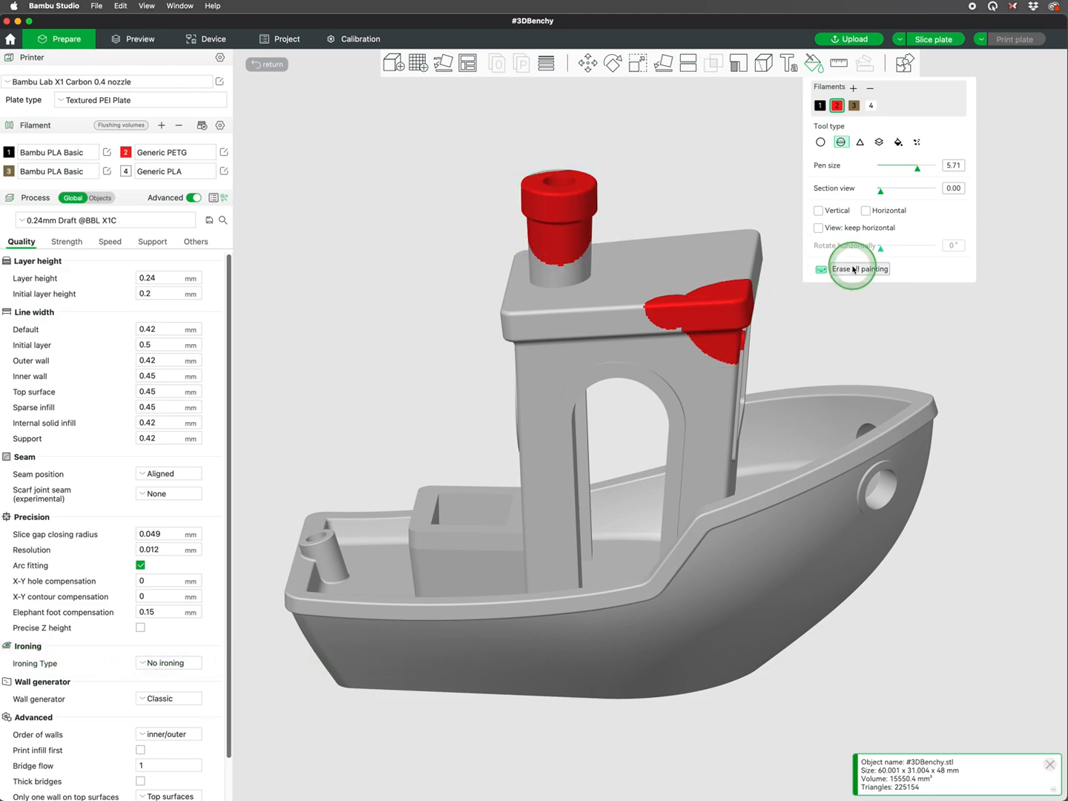
click(860, 142)
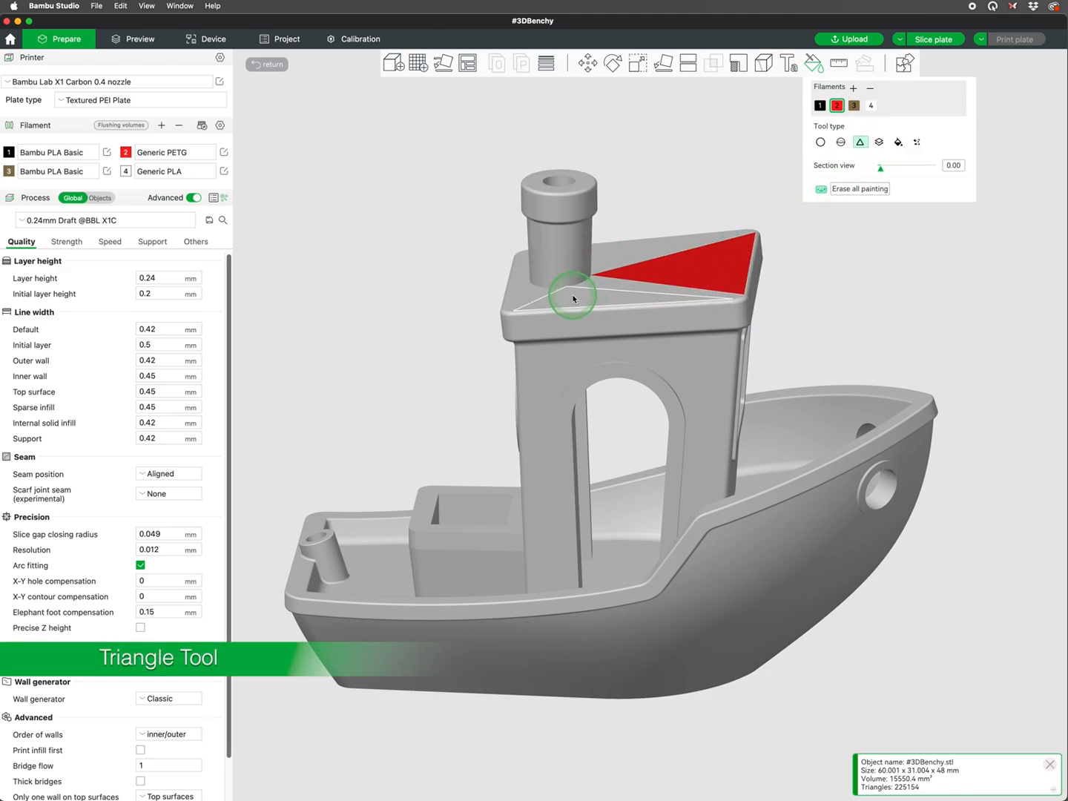
click(878, 142)
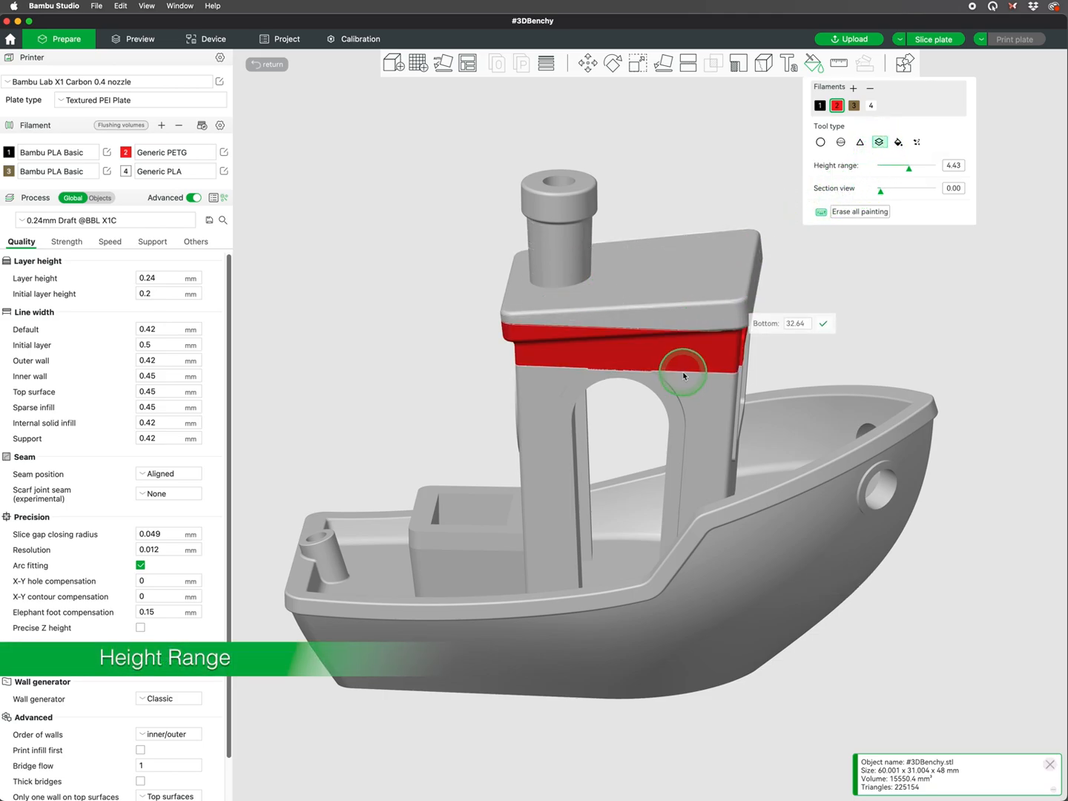
Paint a red height-range band around the cabin and fill the cabin roof red
click(897, 143)
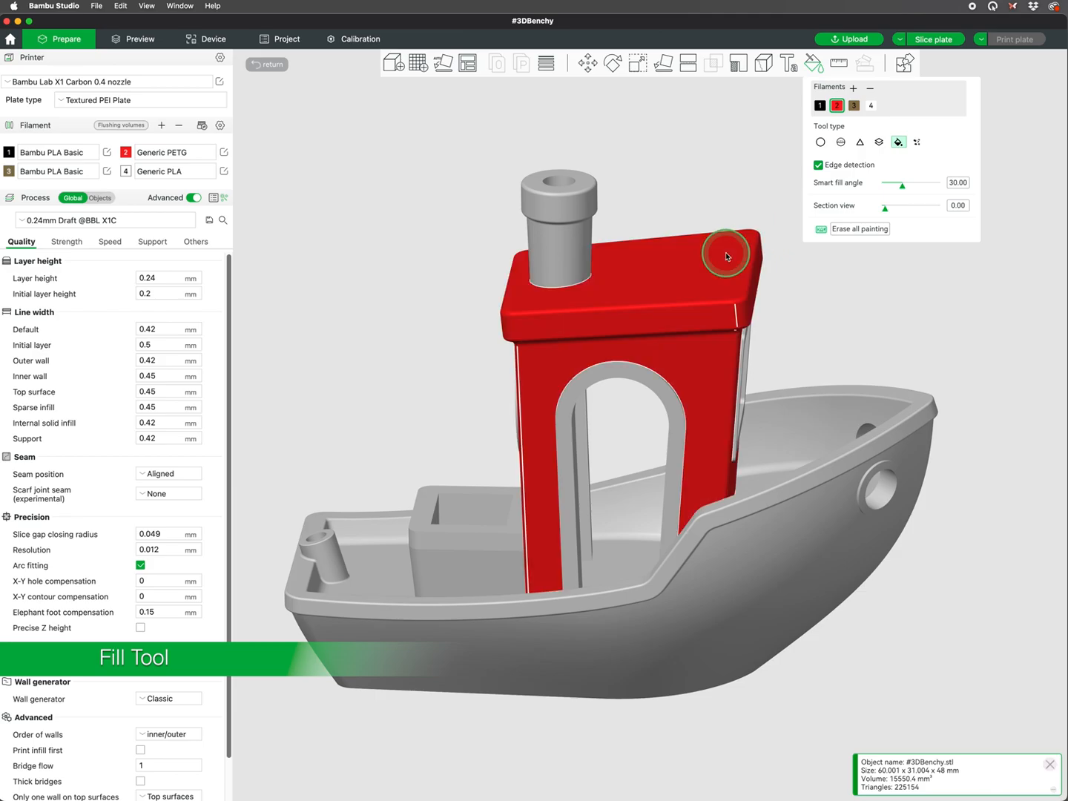
click(919, 142)
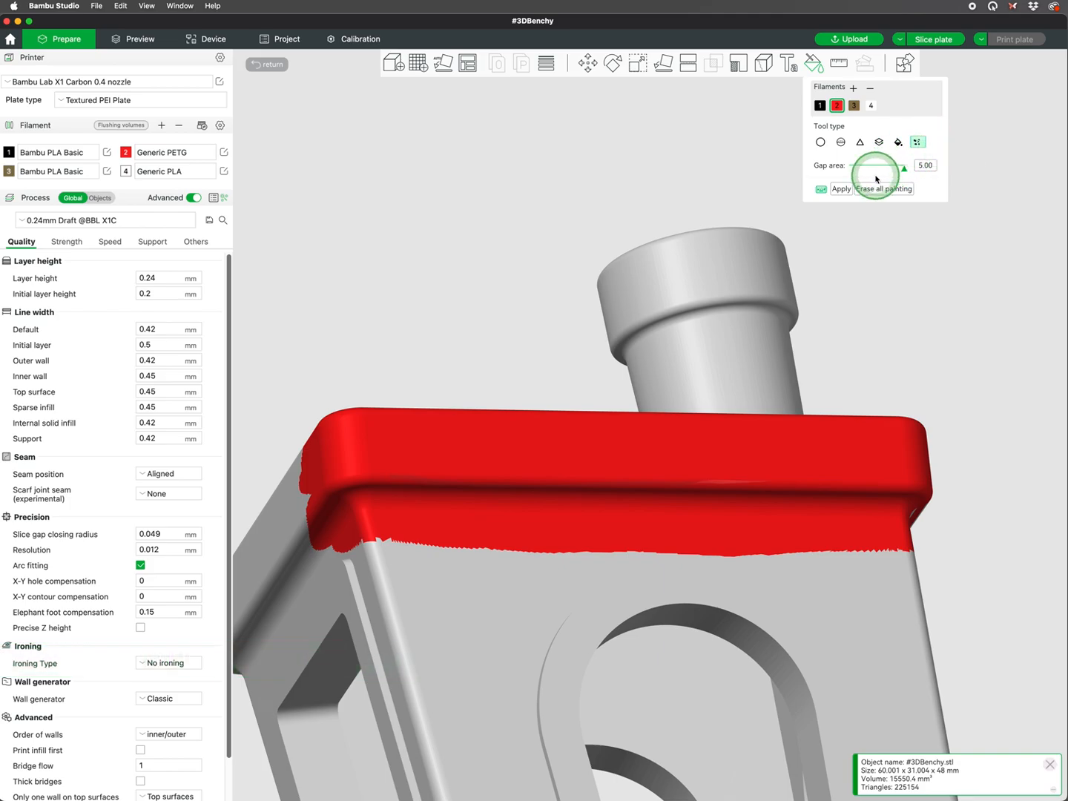
Apply Gap Fill so the small unpainted patches on the hull and cabin turn red
click(820, 142)
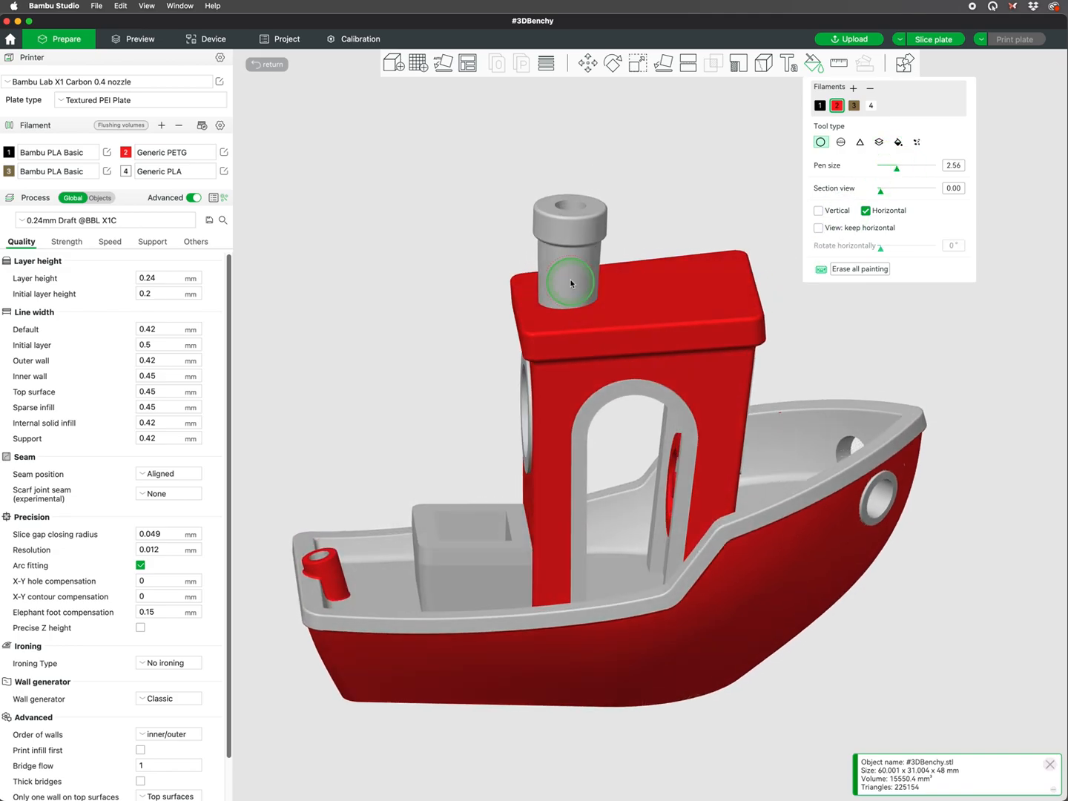
Leave painting and slice the plate, showing 197 filament changes and 8h35m estimated
click(267, 65)
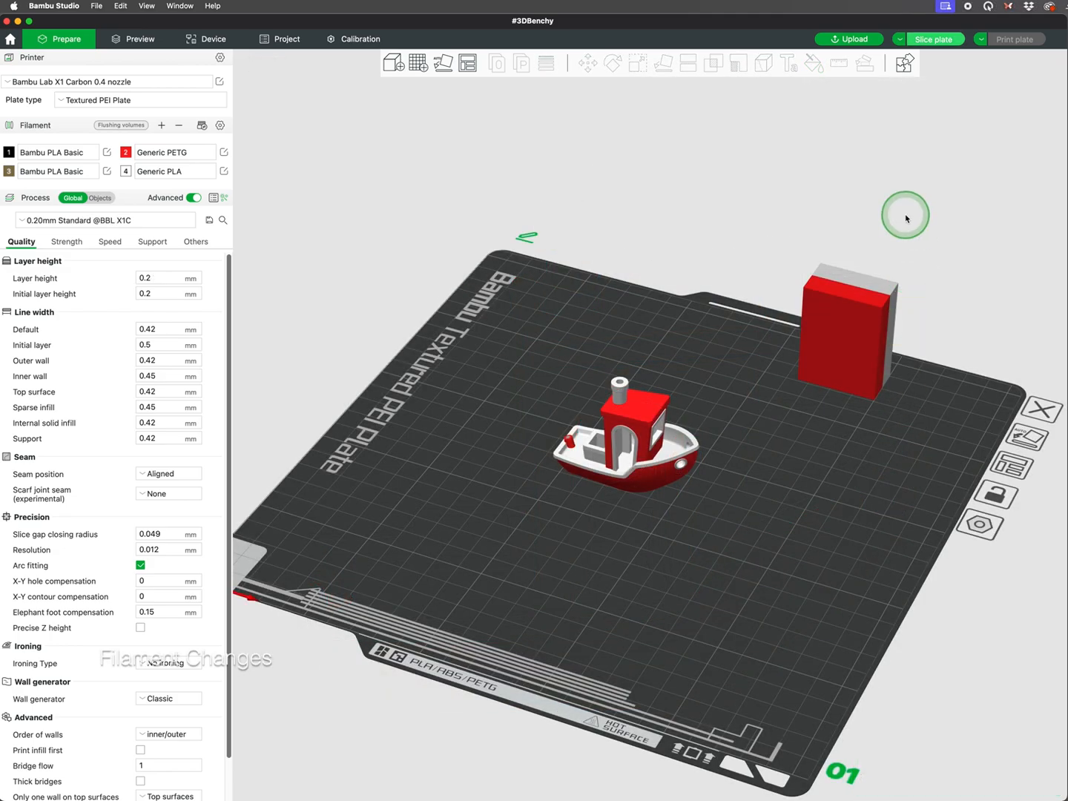
click(934, 38)
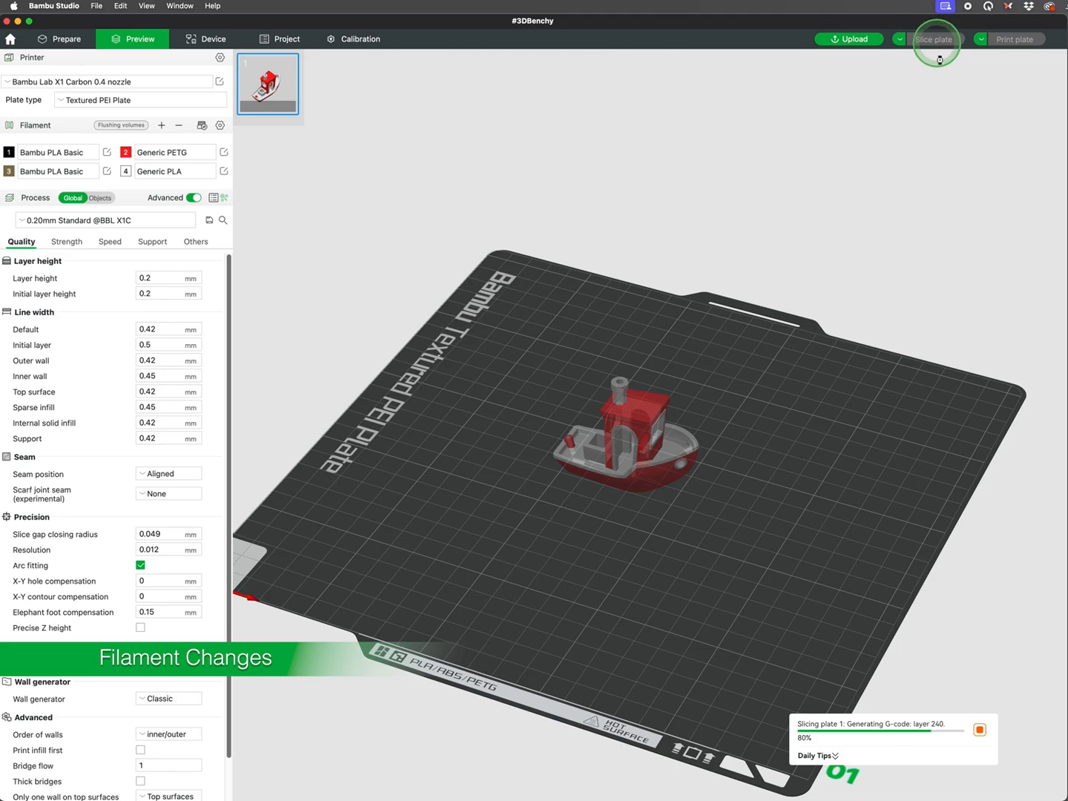
click(934, 38)
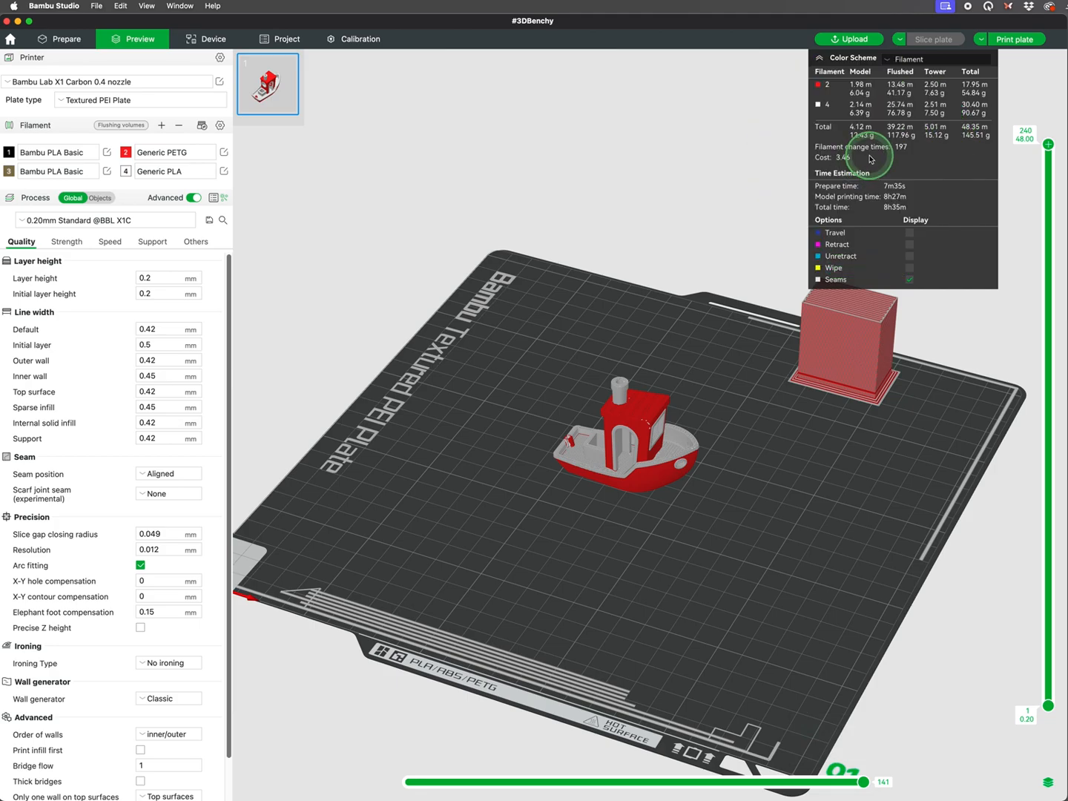
From the Home online models, download and open the Engine Model 005 kit onto seven plates
click(932, 38)
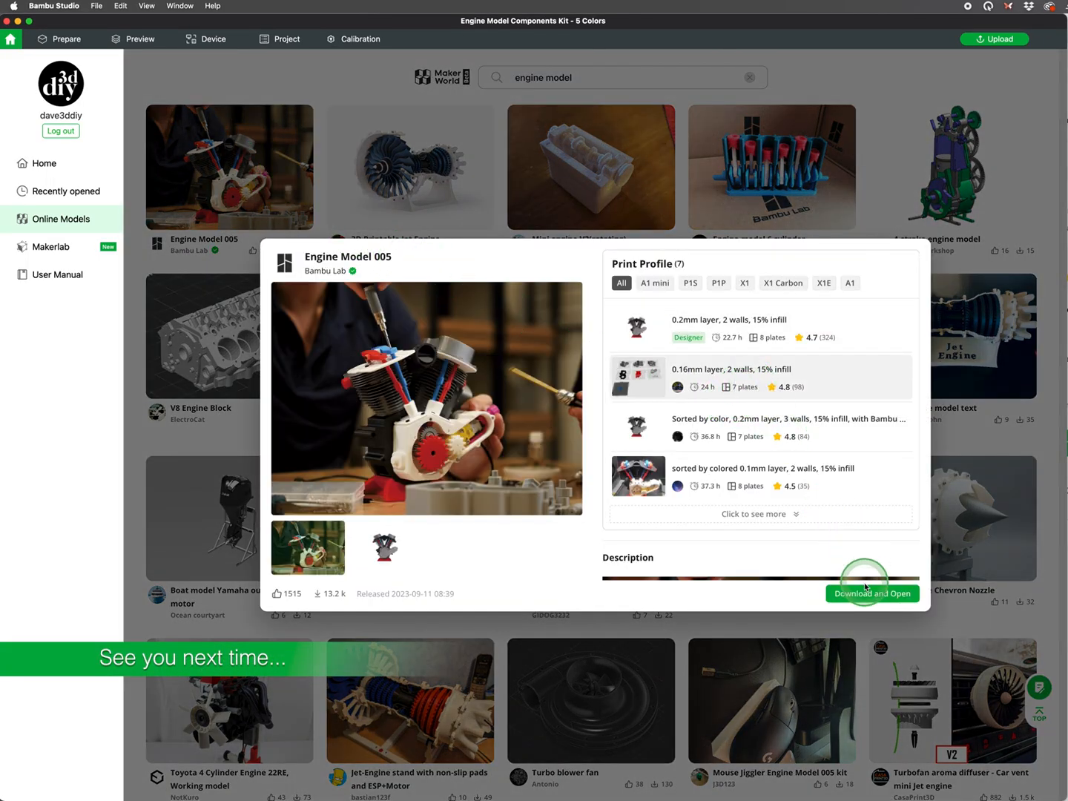
click(872, 593)
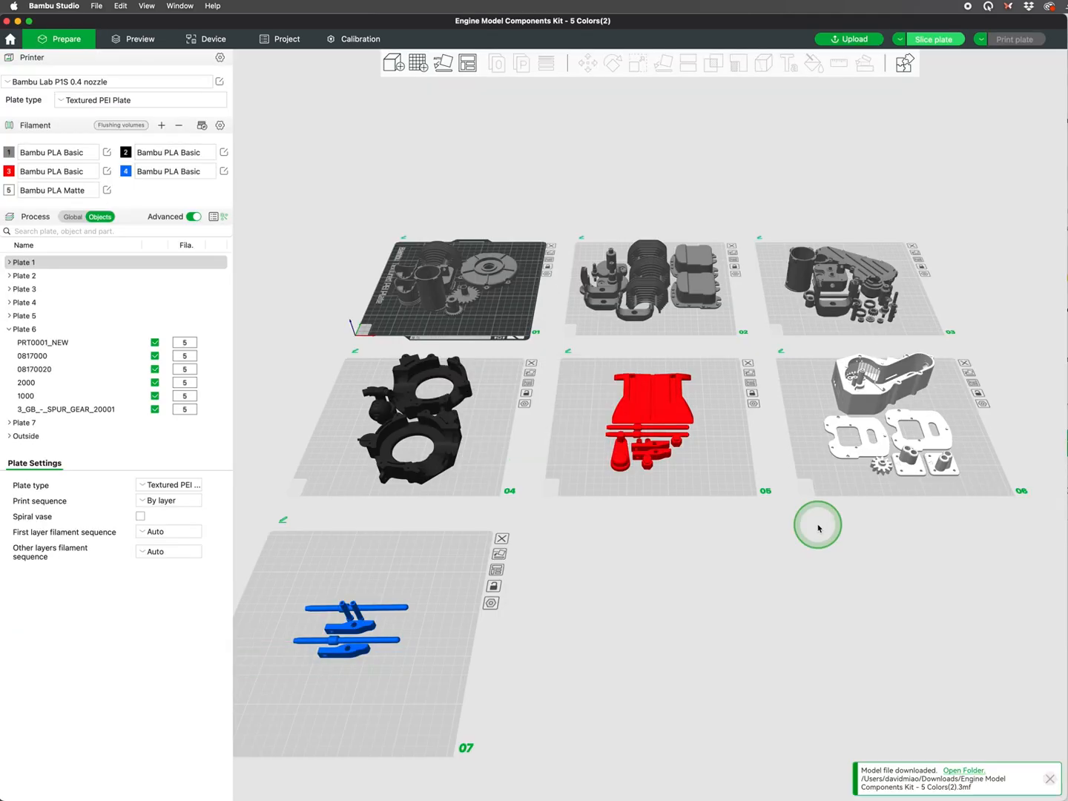